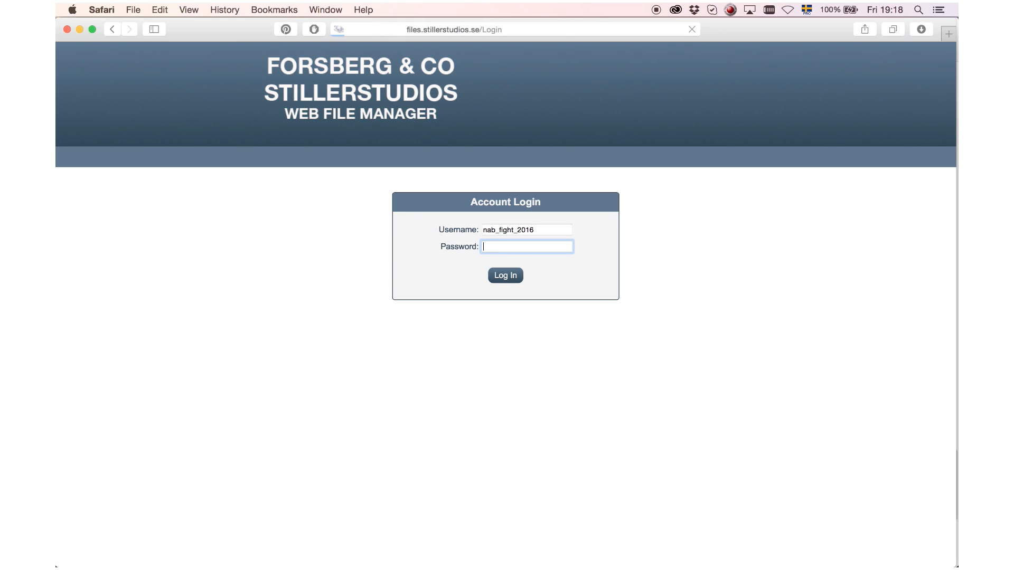
# Submit the login to return to the A001_C008_04129V shoot folder listing
pyautogui.click(505, 275)
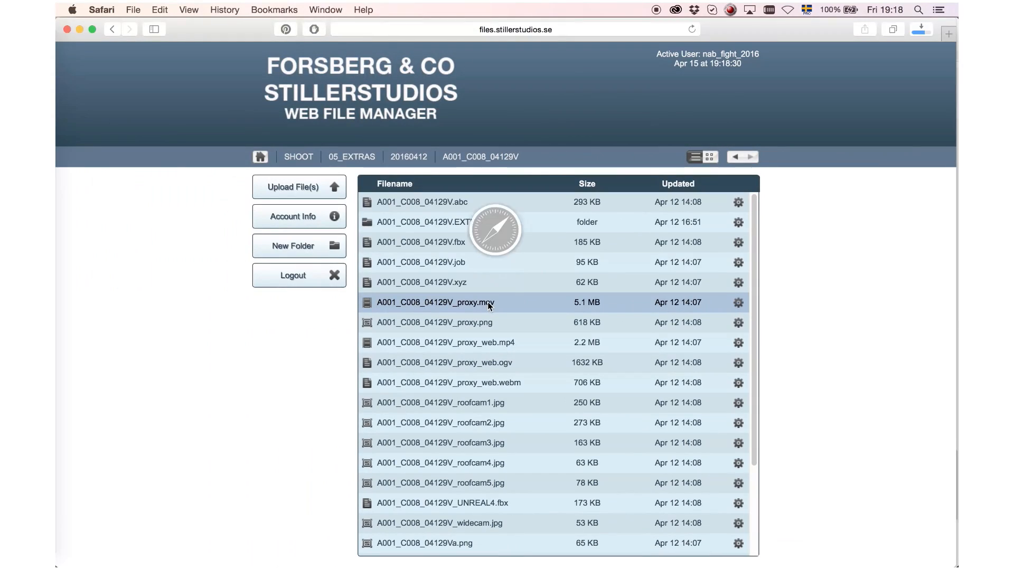
# Start downloading the 1.7 GB A001_C008_04129V_001.R3D clip and check download progress
pyautogui.doubleClick(435, 303)
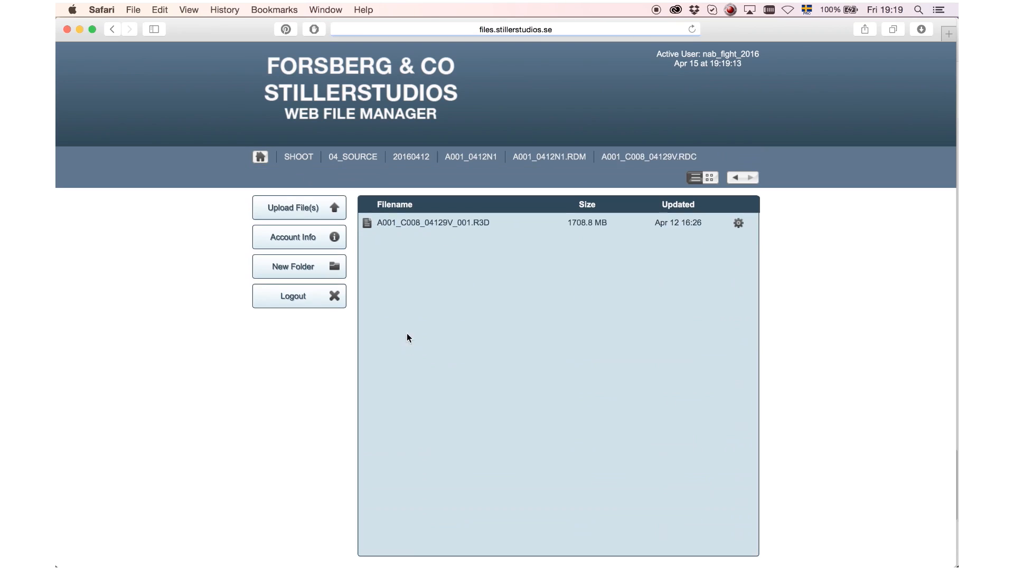
pyautogui.click(920, 30)
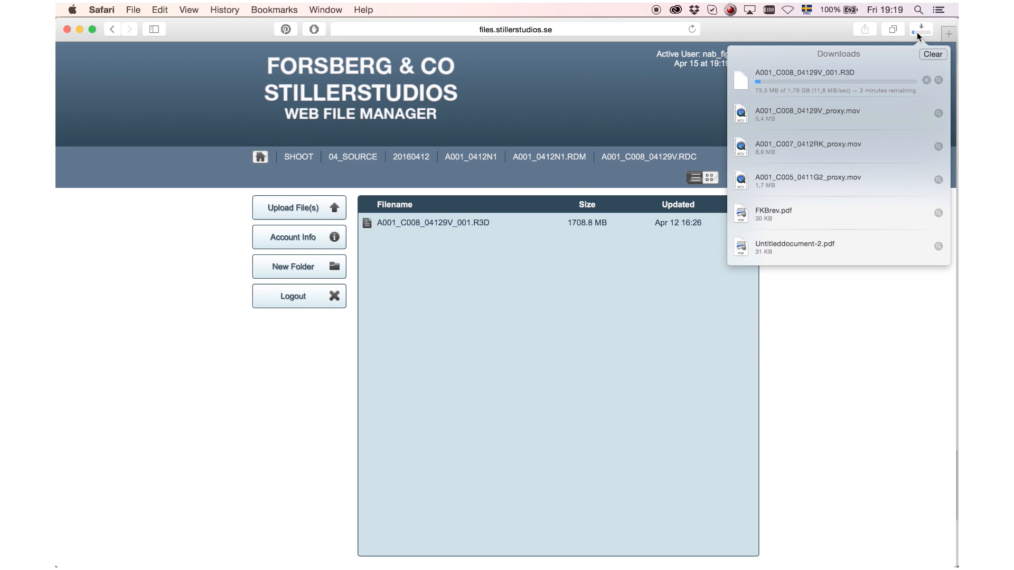